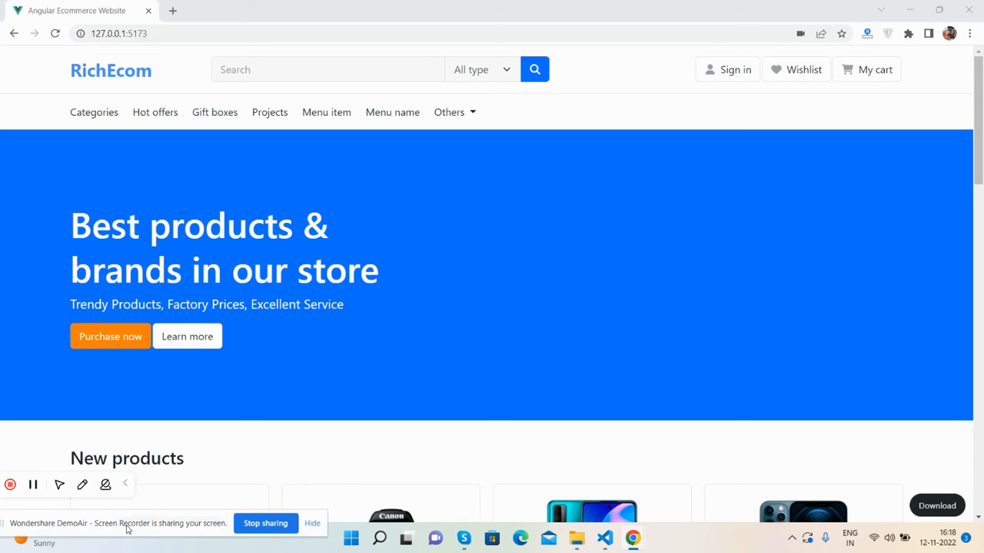
pyautogui.moveTo(532, 215)
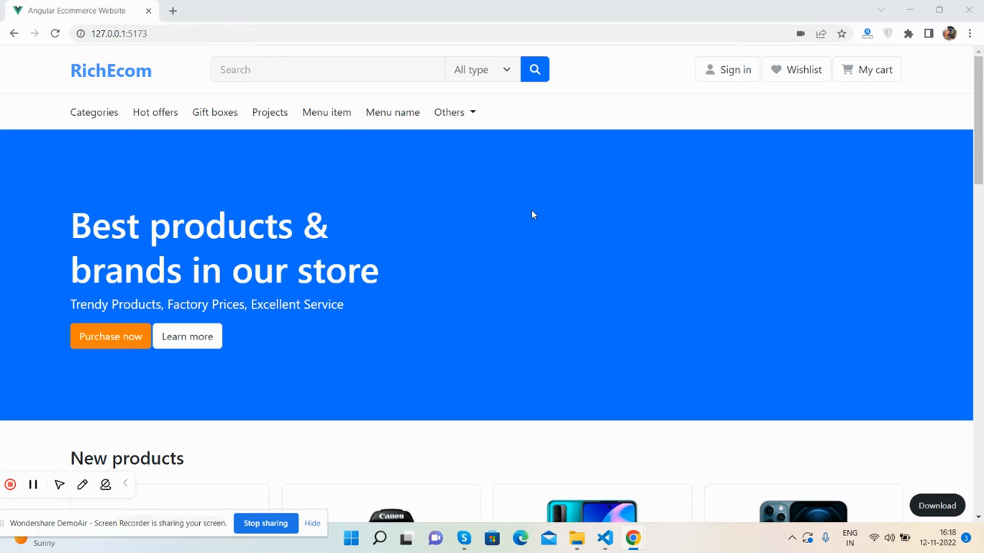
# - Scroll through the new products and Why choose us section, then return to the hero banner
pyautogui.scroll(-3)
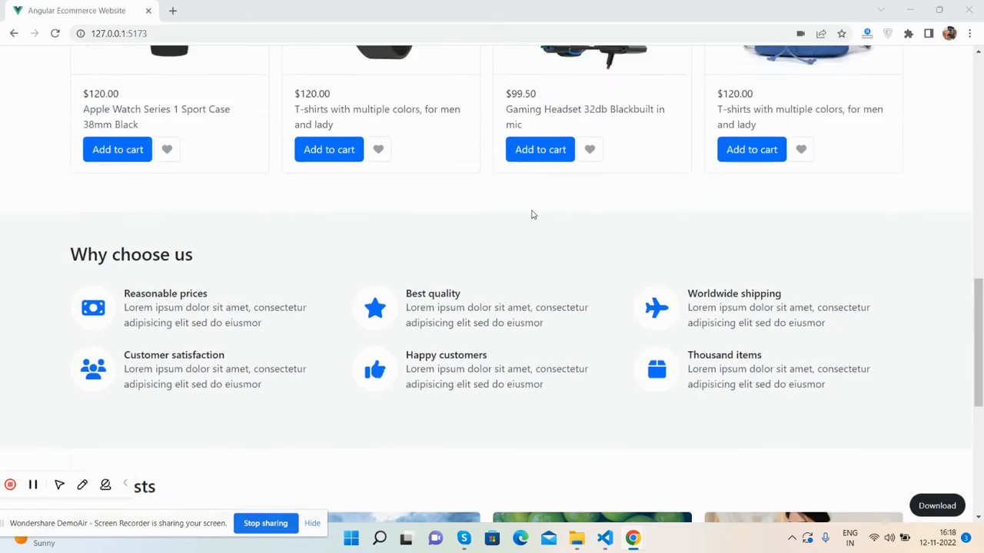
pyautogui.scroll(3)
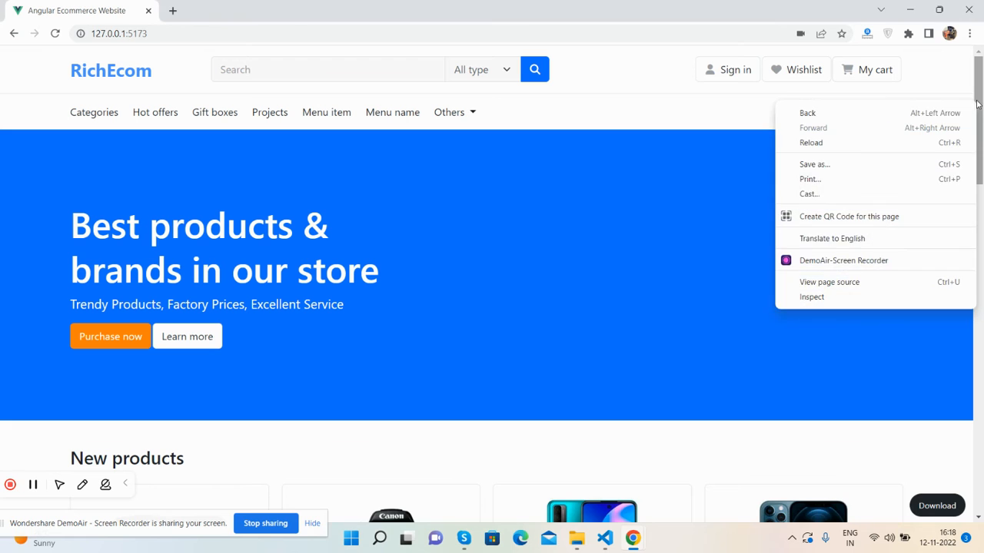
# - Inspect the page at iPhone 12 Pro size and expand its mobile hamburger menu
pyautogui.click(812, 296)
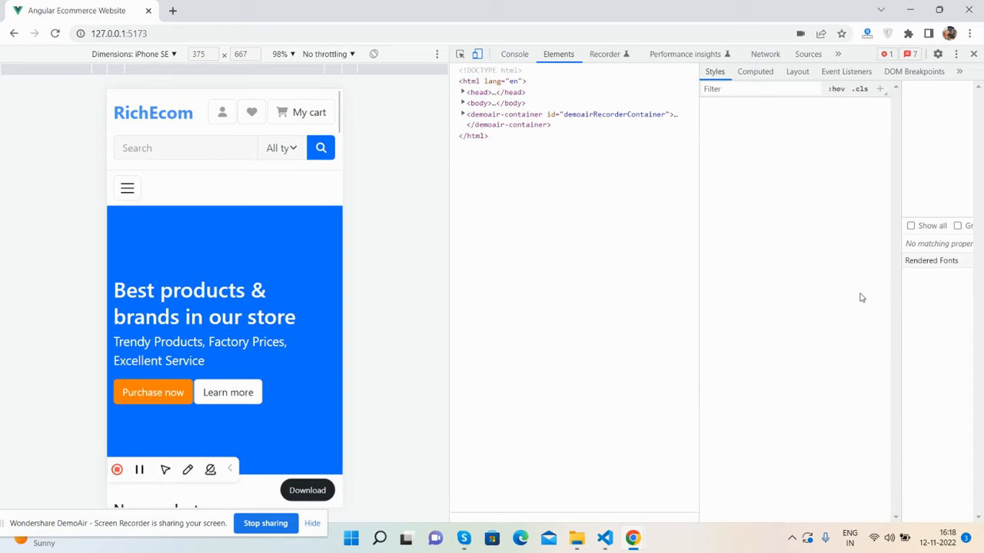
pyautogui.click(475, 80)
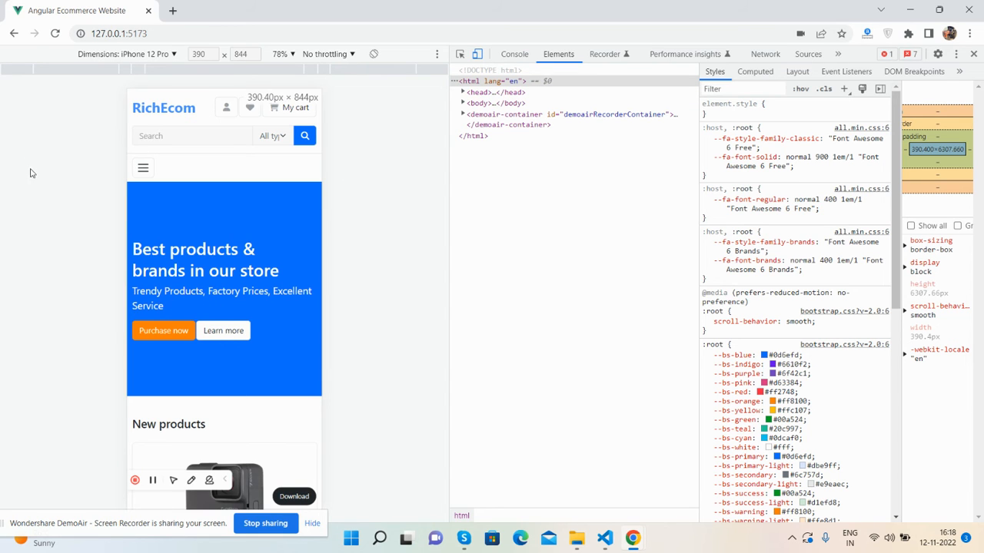
pyautogui.click(143, 168)
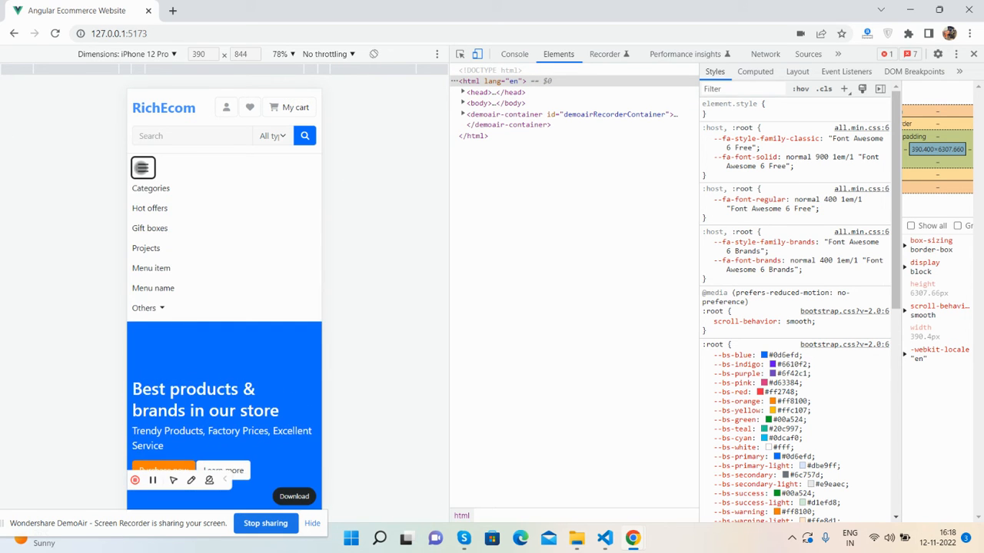
pyautogui.scroll(-3)
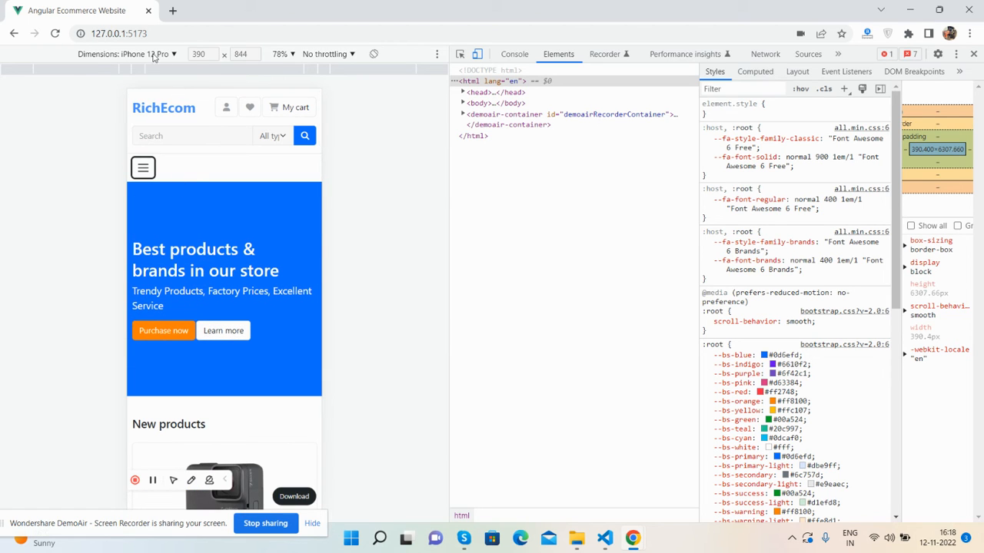
# - Preview the homepage on Pixel 5 and iPad Air, then return to desktop width
pyautogui.click(138, 54)
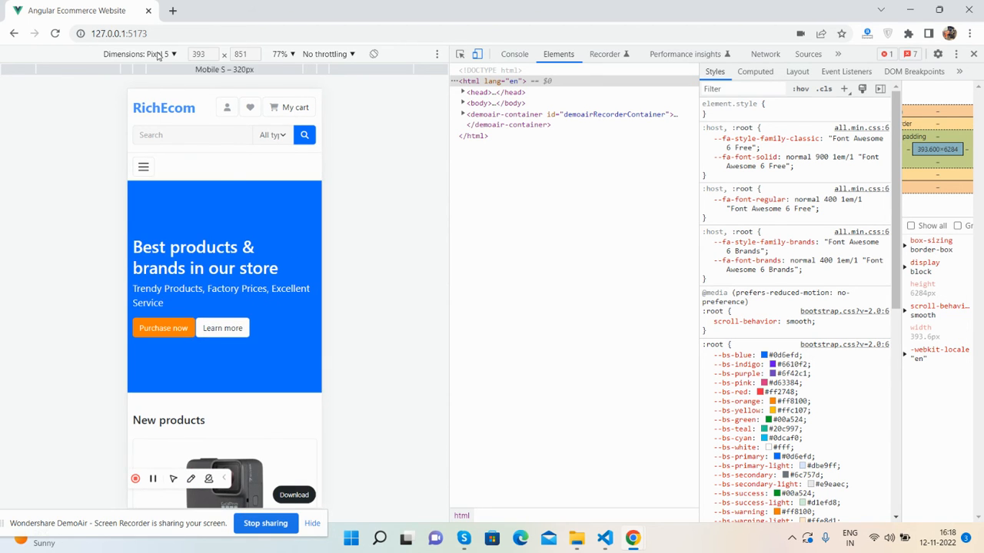
pyautogui.click(160, 54)
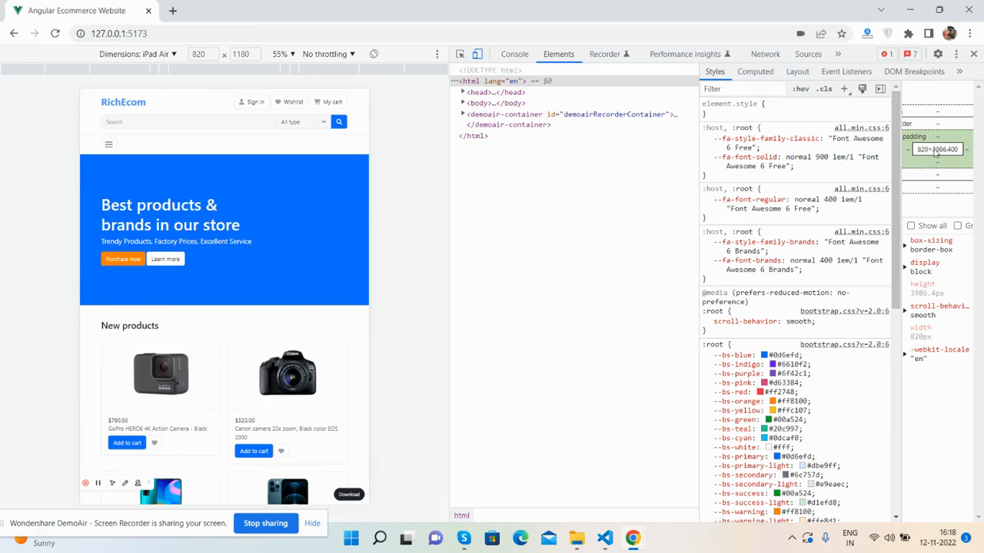
pyautogui.click(973, 54)
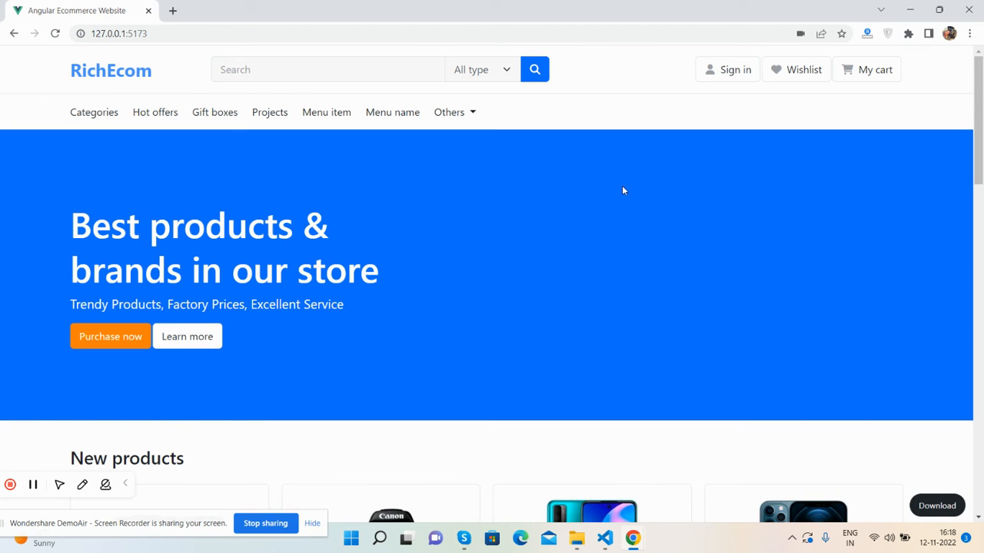
pyautogui.moveTo(565, 202)
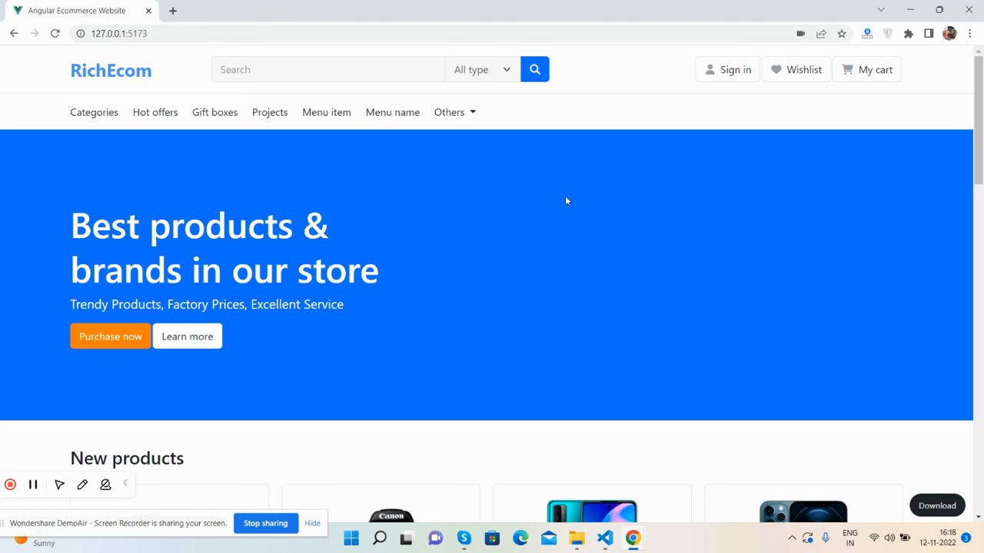
# - Switch from the browser to the RichEcom project in Visual Studio Code
pyautogui.click(606, 538)
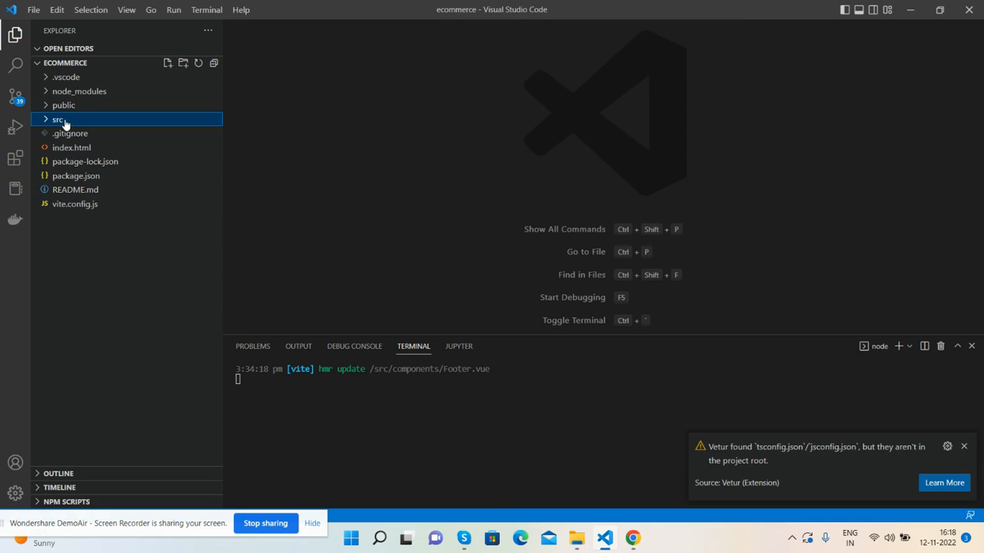
# - Expand src to show assets, components, App.vue and main.js, then select App.vue
pyautogui.click(58, 120)
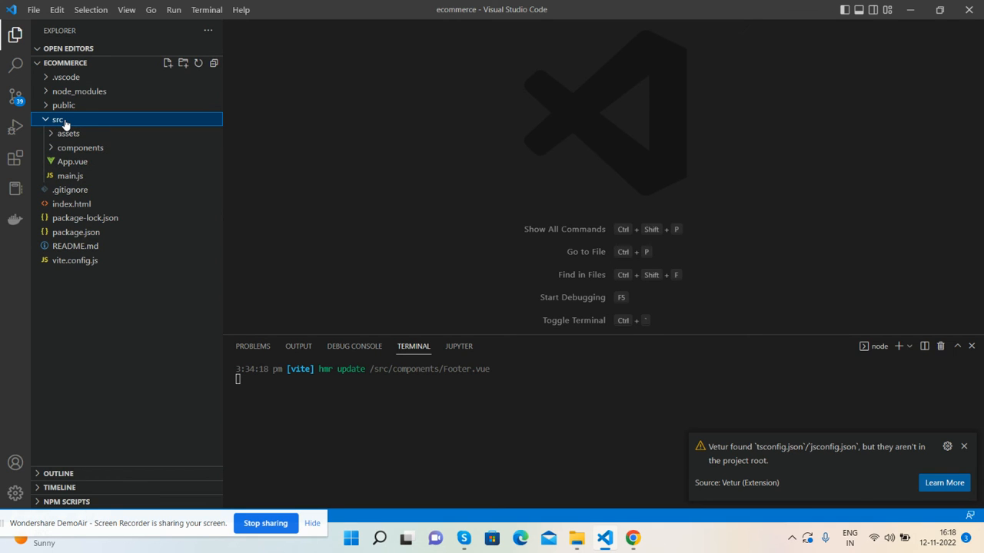
pyautogui.click(68, 132)
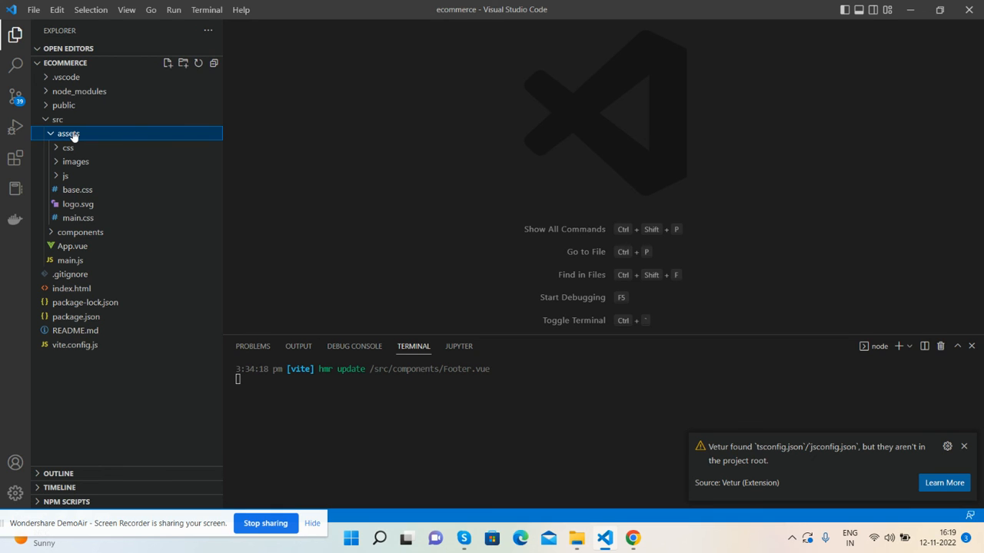
pyautogui.click(67, 132)
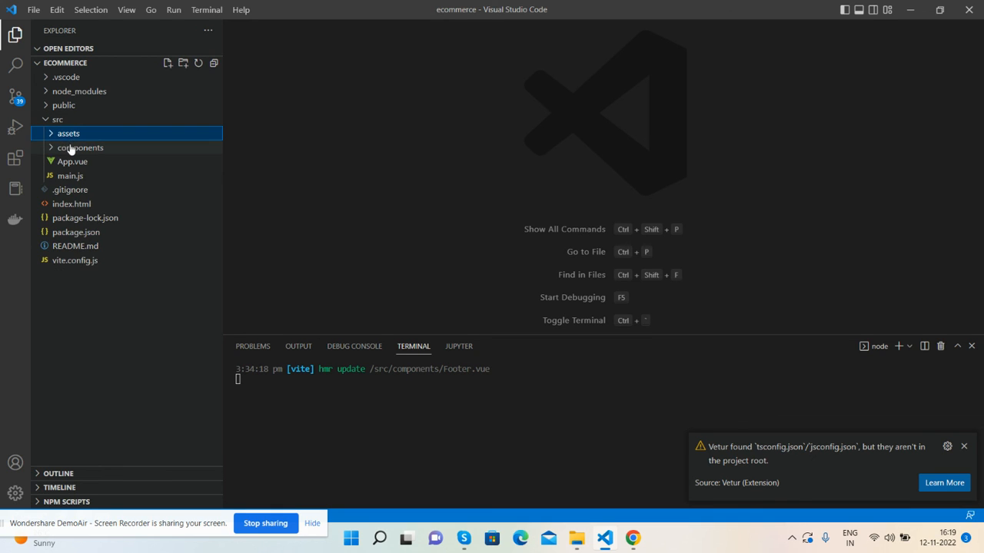
pyautogui.click(80, 148)
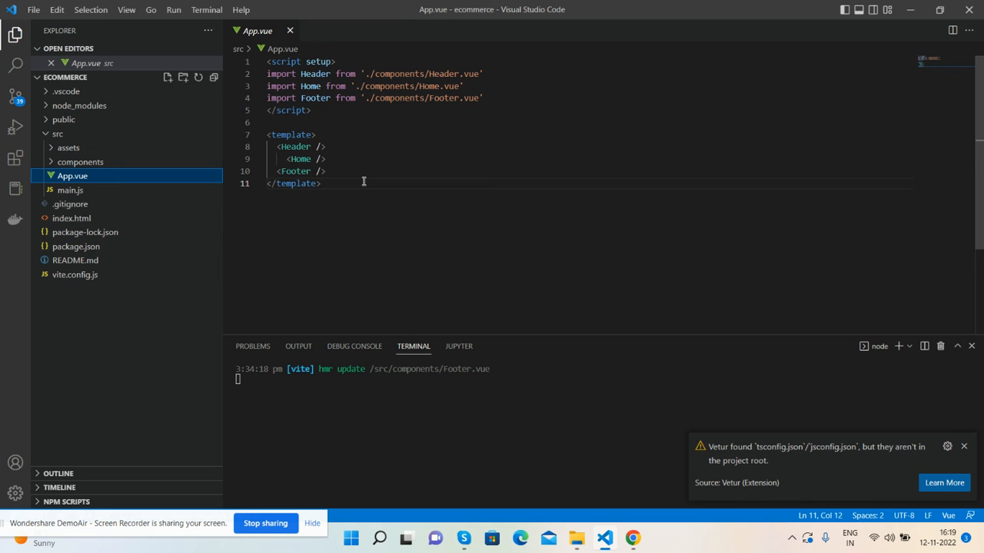
pyautogui.moveTo(529, 340)
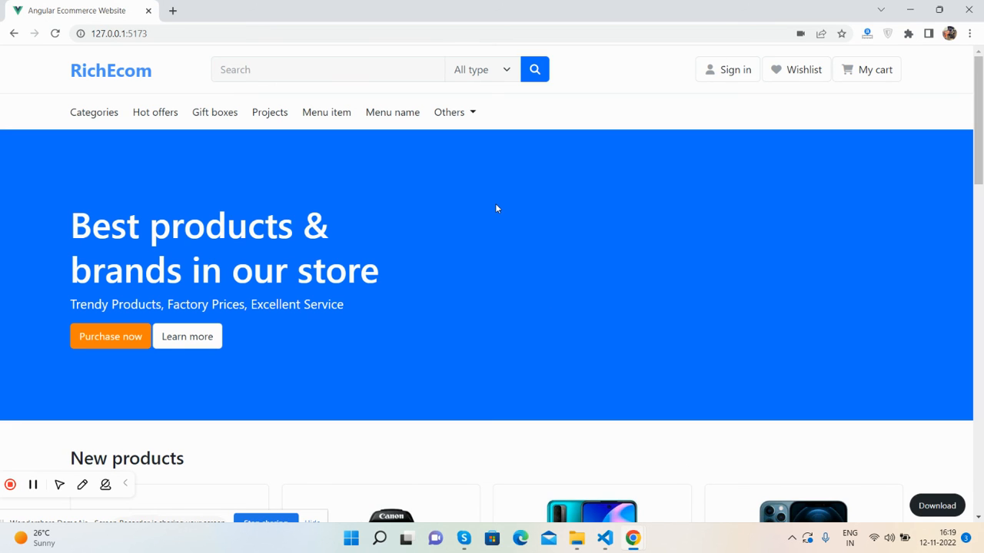
pyautogui.moveTo(198, 517)
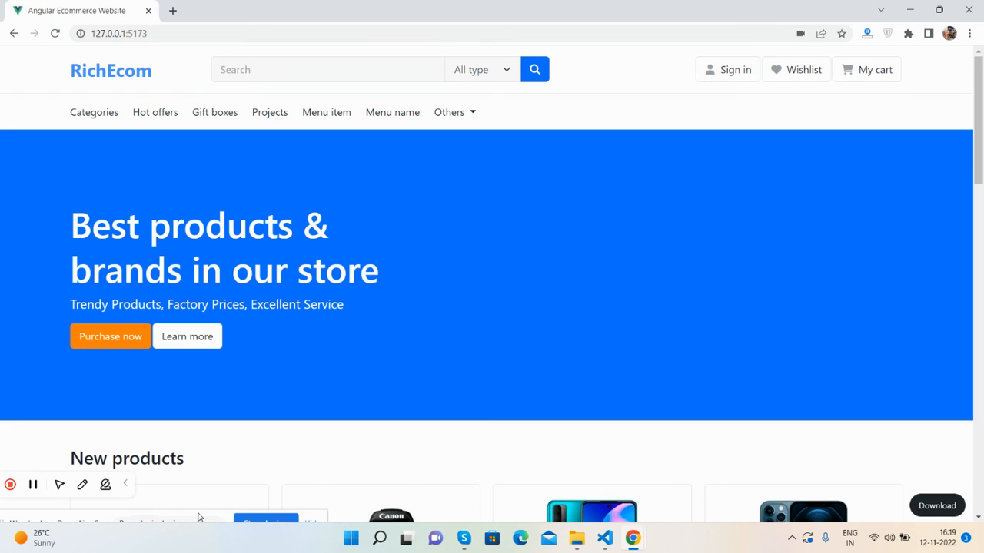